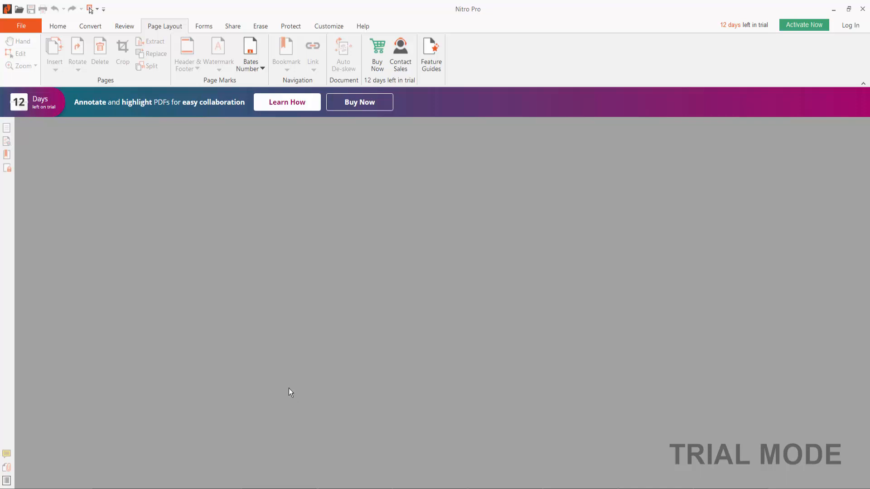
mouse_move(437, 255)
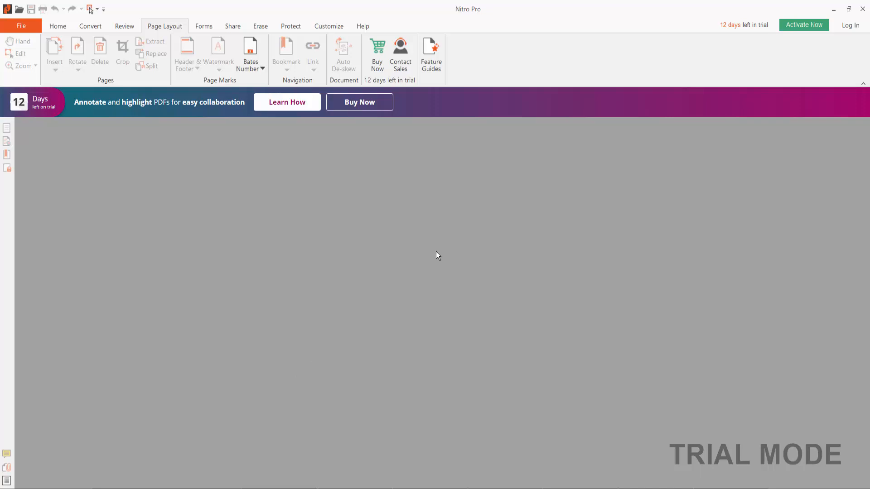
mouse_move(128, 130)
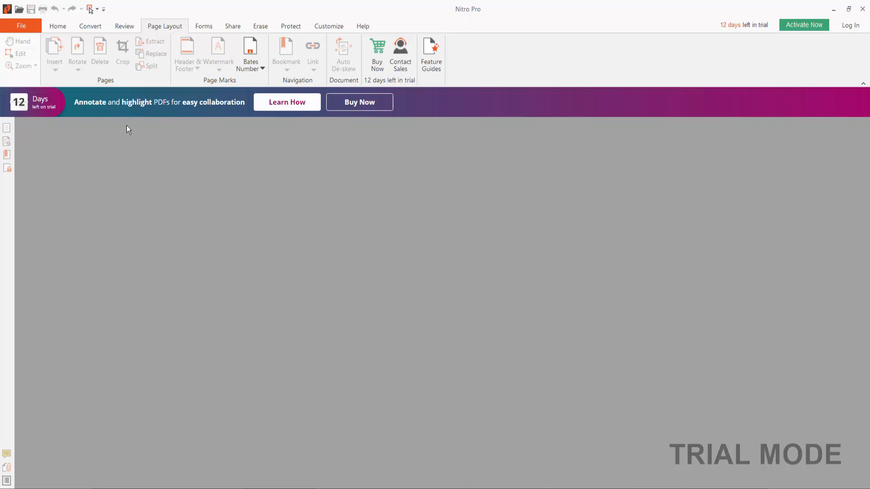
- Open the recent PDF 'Discipline must be taught to the child' and show its page thumbnails
click(21, 26)
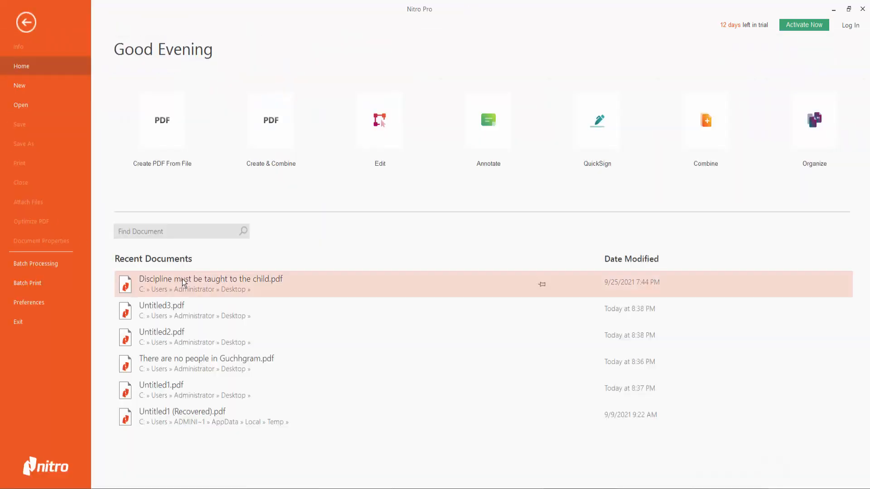
double_click(210, 279)
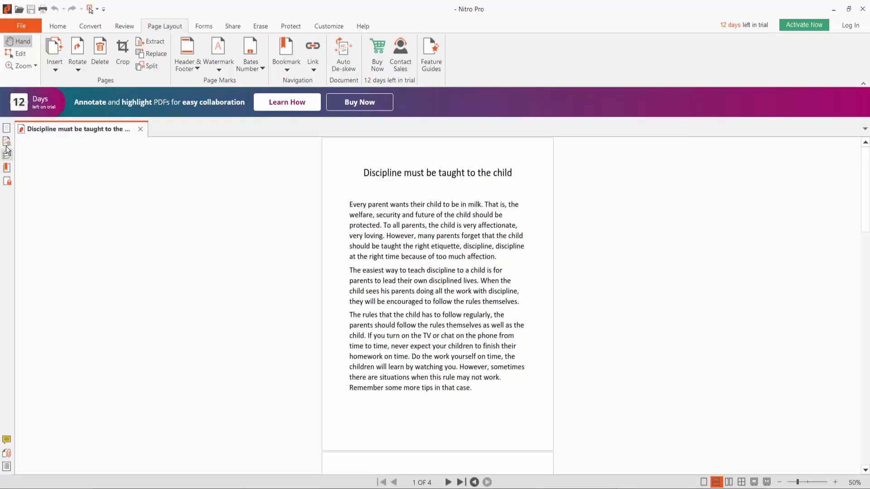
click(7, 141)
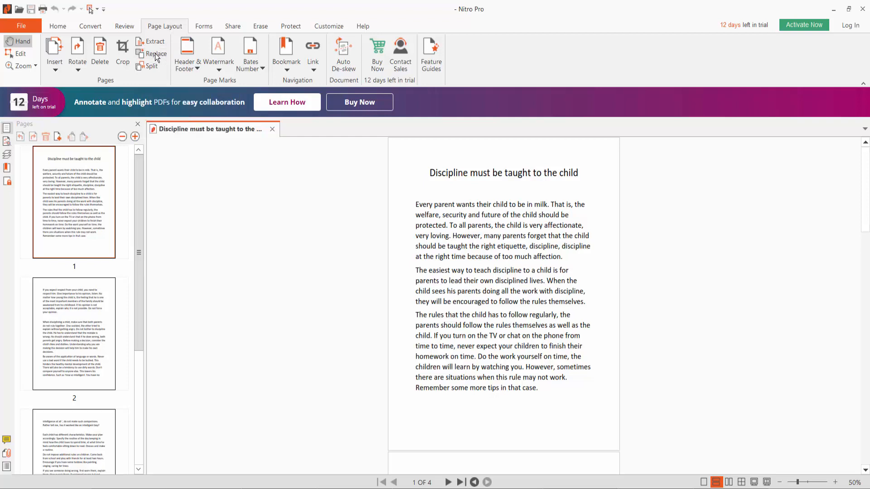
- Start a page replacement for pages 1 to 2 and browse for the source PDF
click(155, 54)
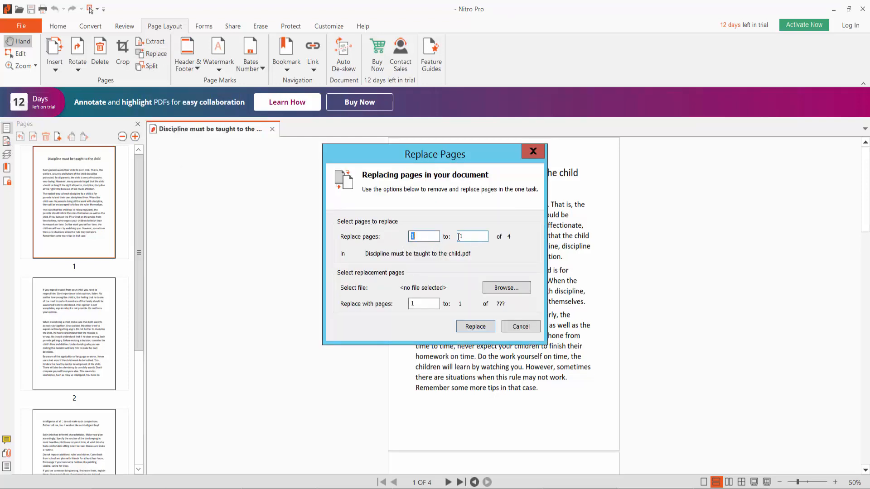
click(472, 236)
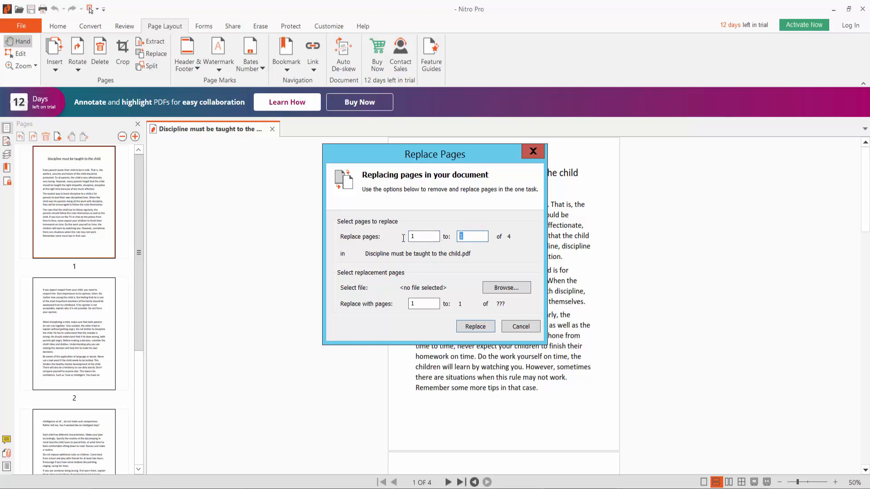
click(423, 237)
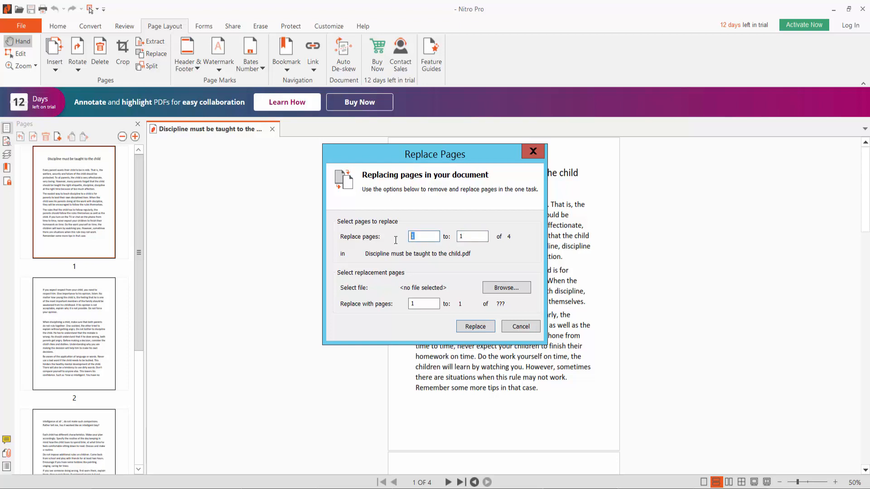
click(472, 236)
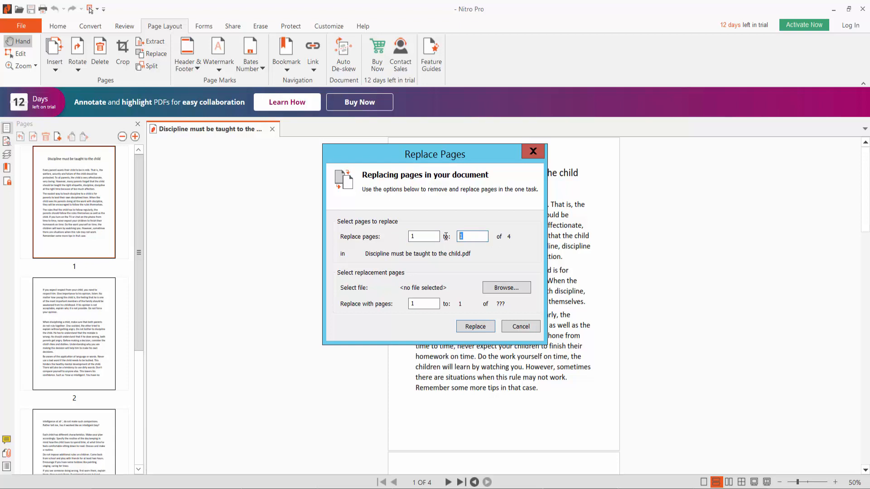
text(2)
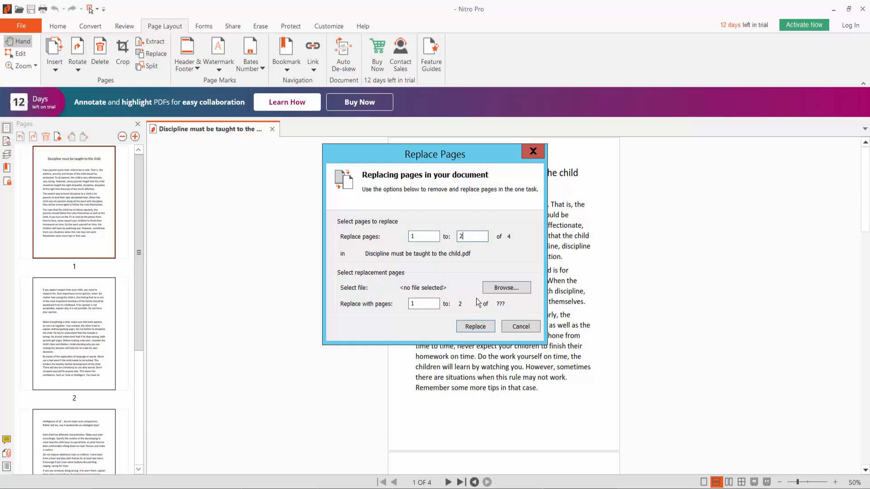
click(505, 287)
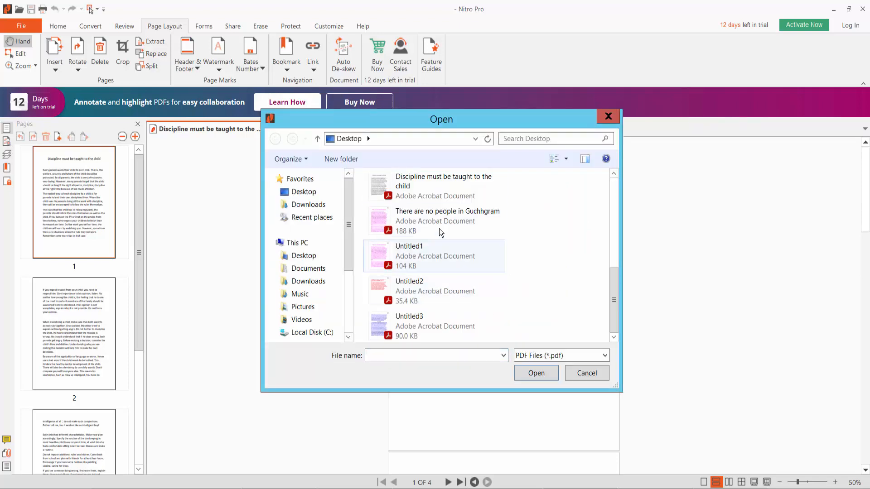
- Replace pages 1–2 using the 'There are no people in Guchhgram' PDF
click(447, 221)
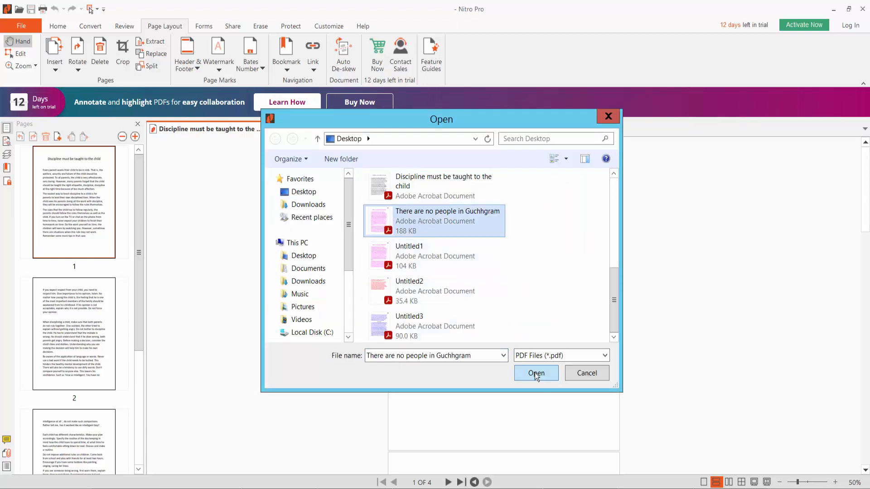
click(535, 372)
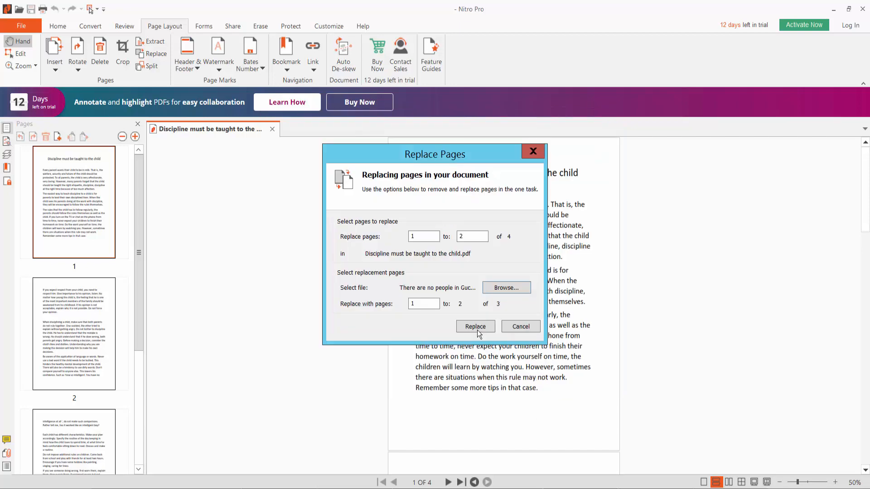
click(474, 326)
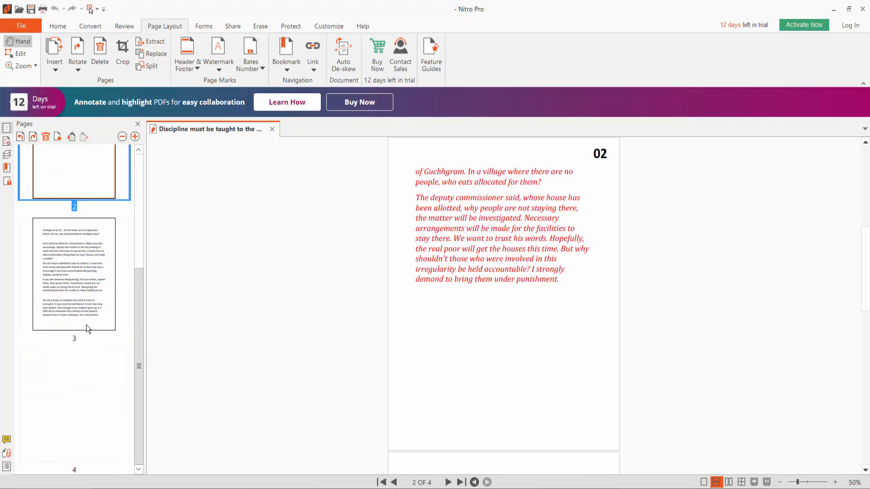
- Select the page 4 thumbnail and start a page replacement for page 4
click(73, 405)
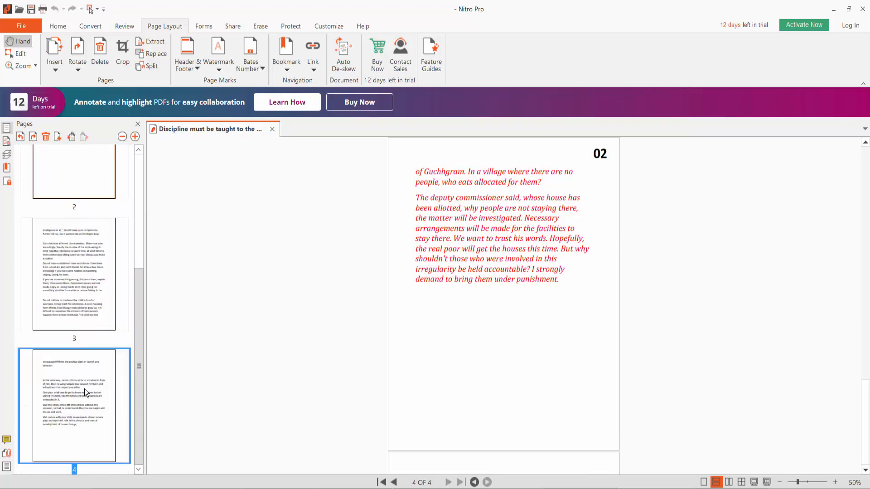
scroll(down, 3)
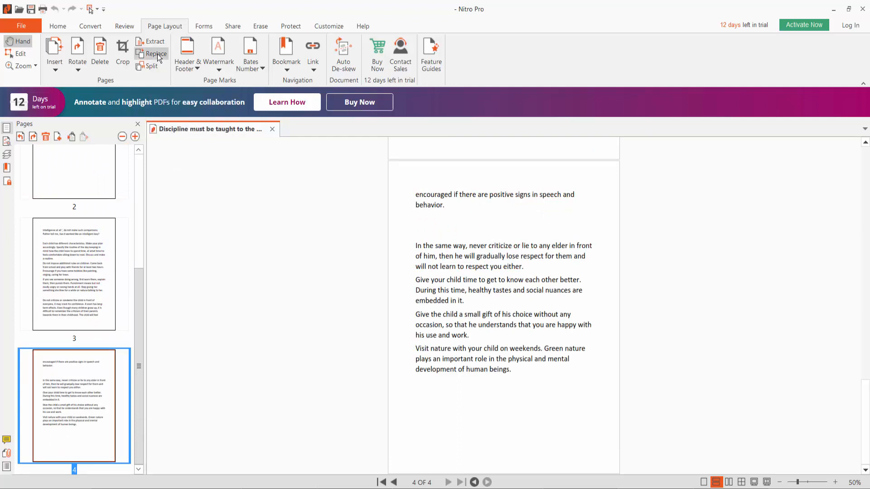
click(155, 54)
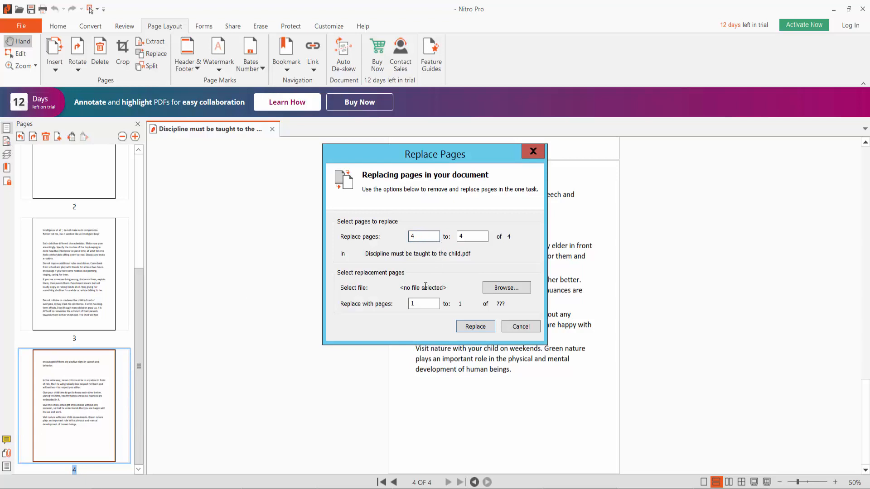
- Choose Untitled2 from the Desktop as the source for the new page 4
click(505, 288)
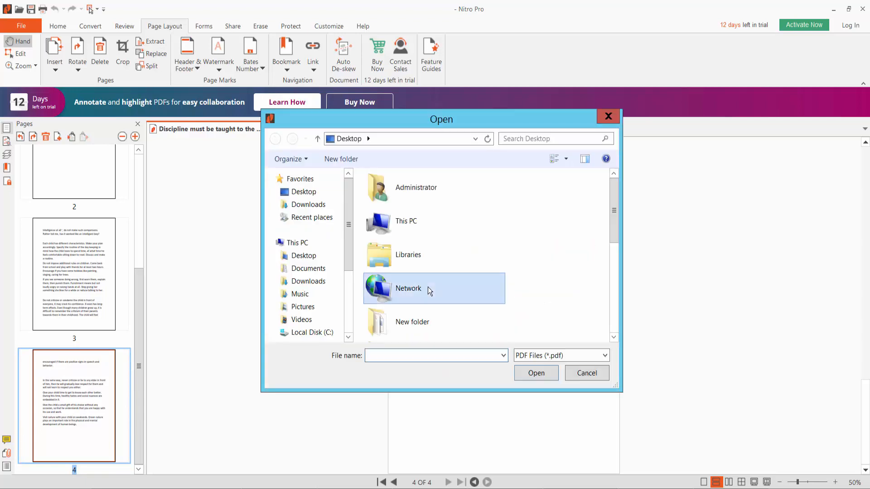
click(409, 290)
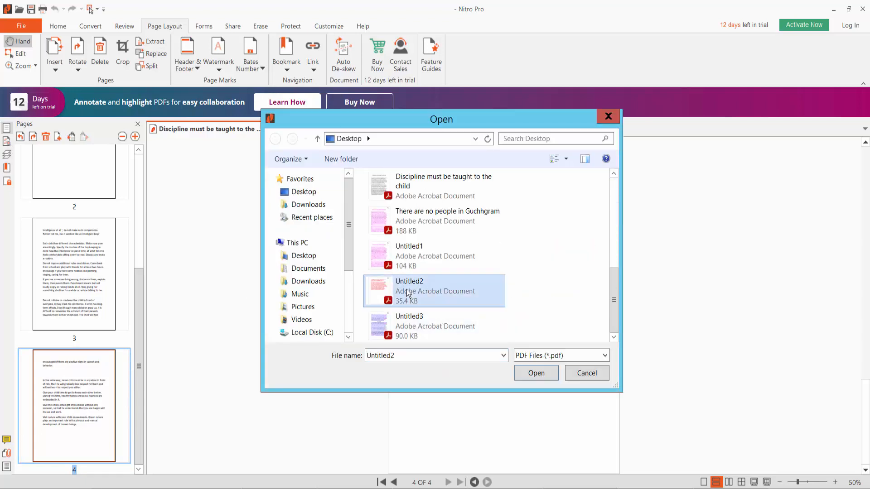
click(535, 372)
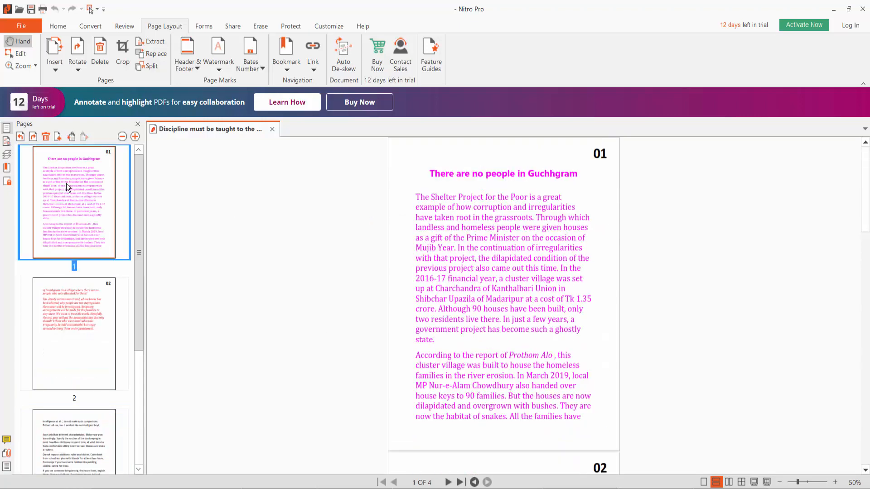
- Save the document from the File menu
click(21, 25)
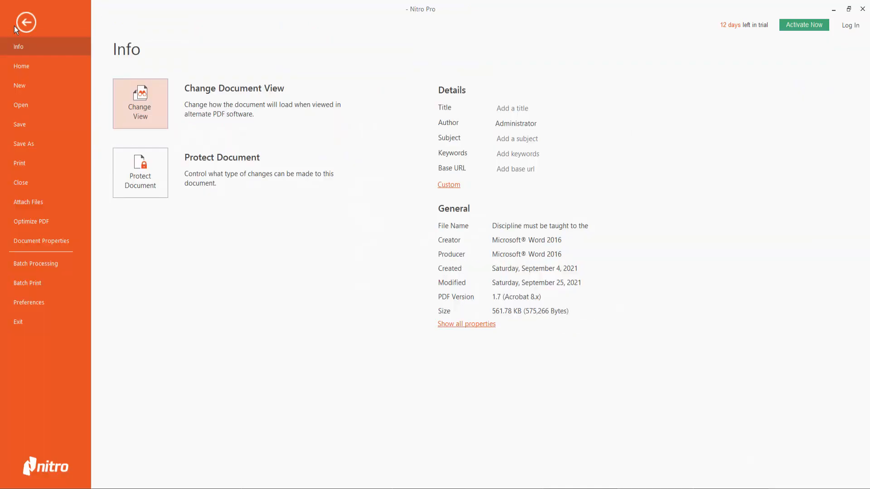
mouse_move(20, 162)
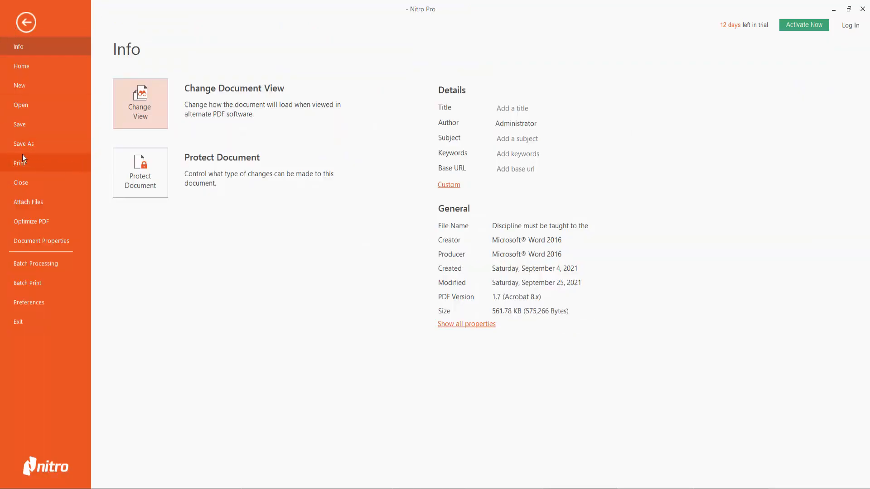
click(25, 21)
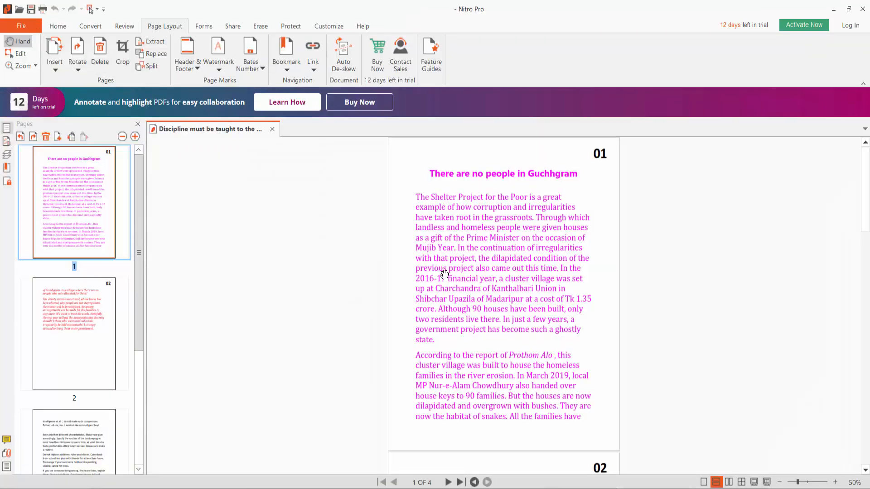